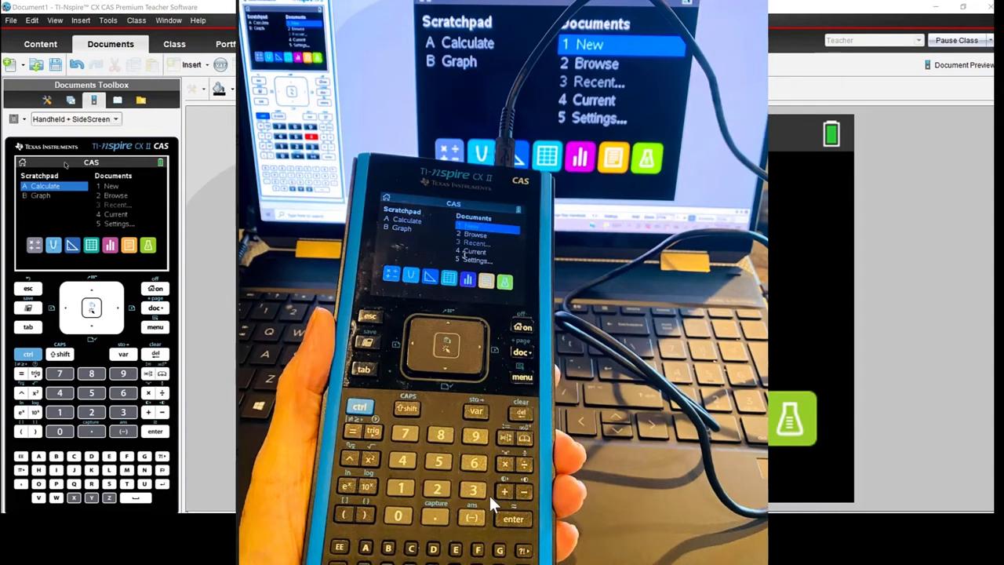
mouse_move(288, 443)
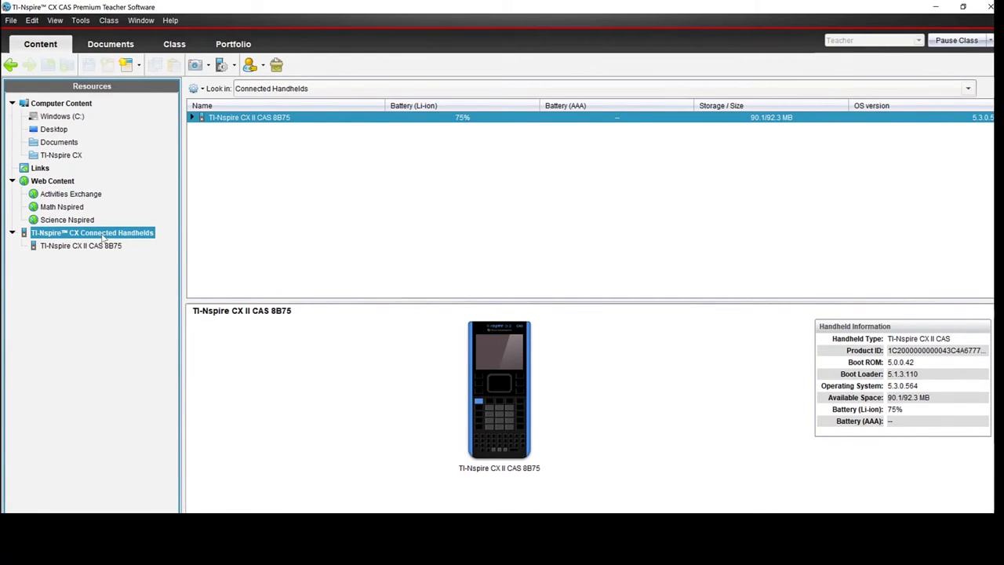
mouse_move(569, 358)
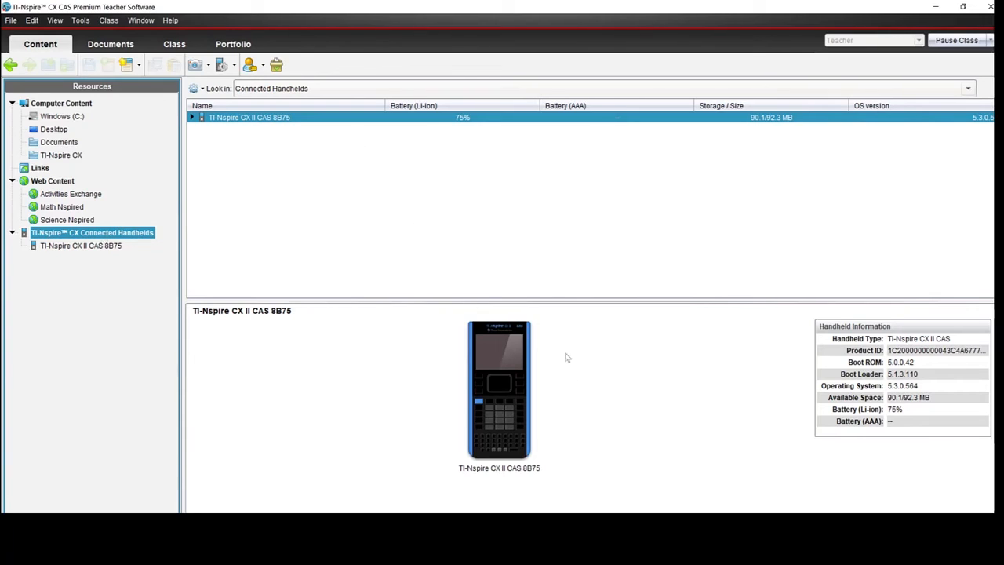
mouse_move(569, 463)
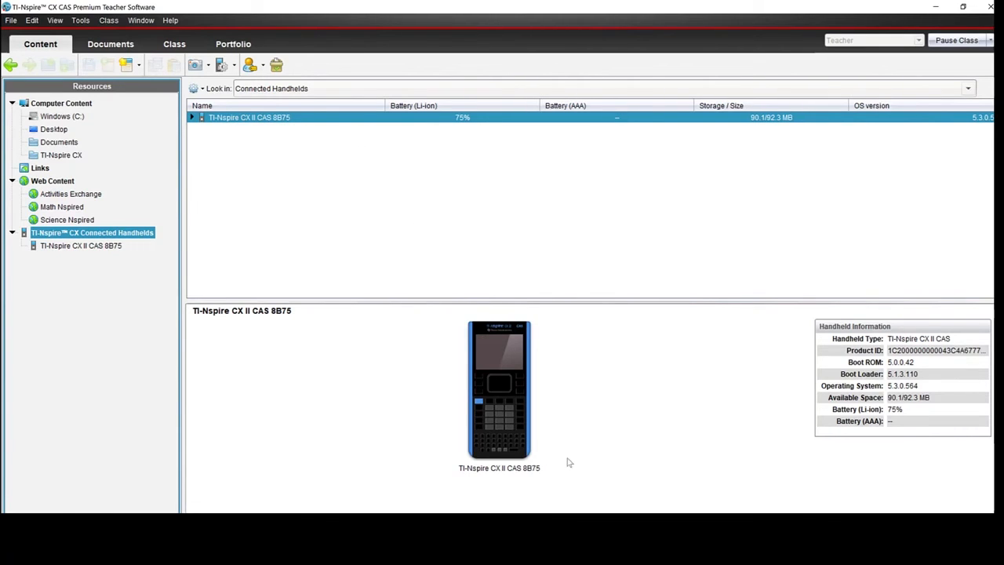
mouse_move(907, 370)
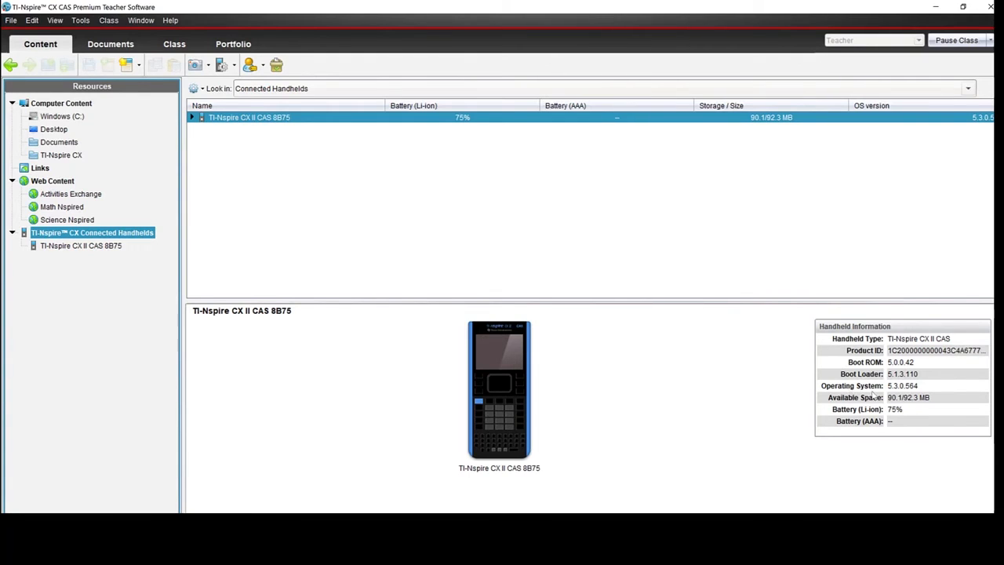
mouse_move(902, 386)
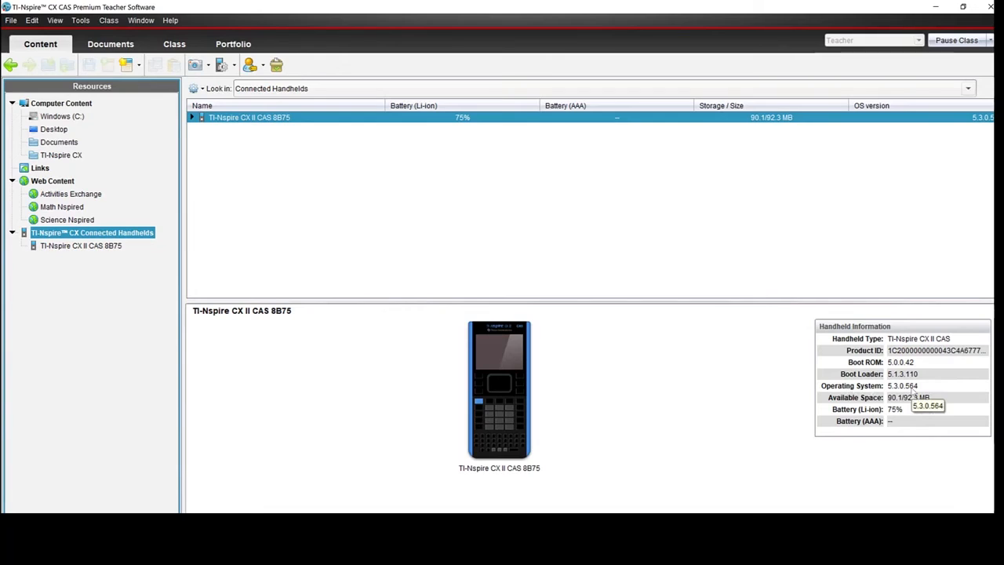
mouse_move(804, 251)
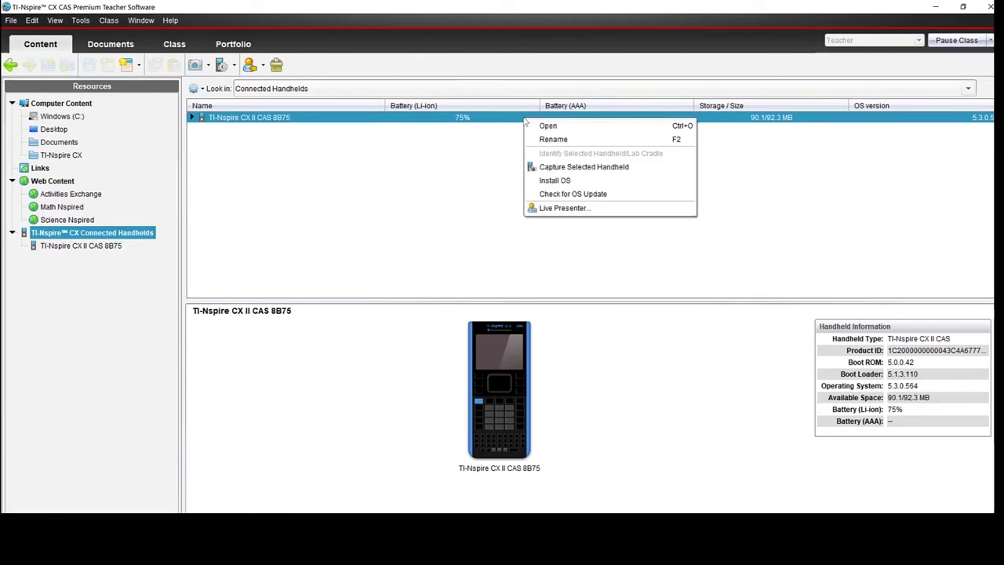
mouse_move(573, 195)
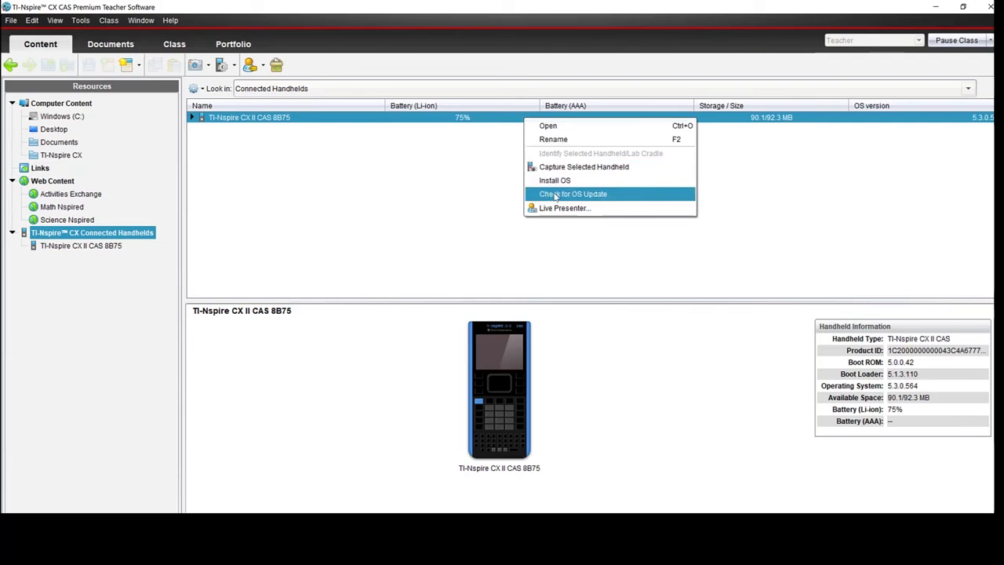
- Run Check for OS Update on the TI-Nspire CX II CAS; it reports the OS is up to date
click(573, 195)
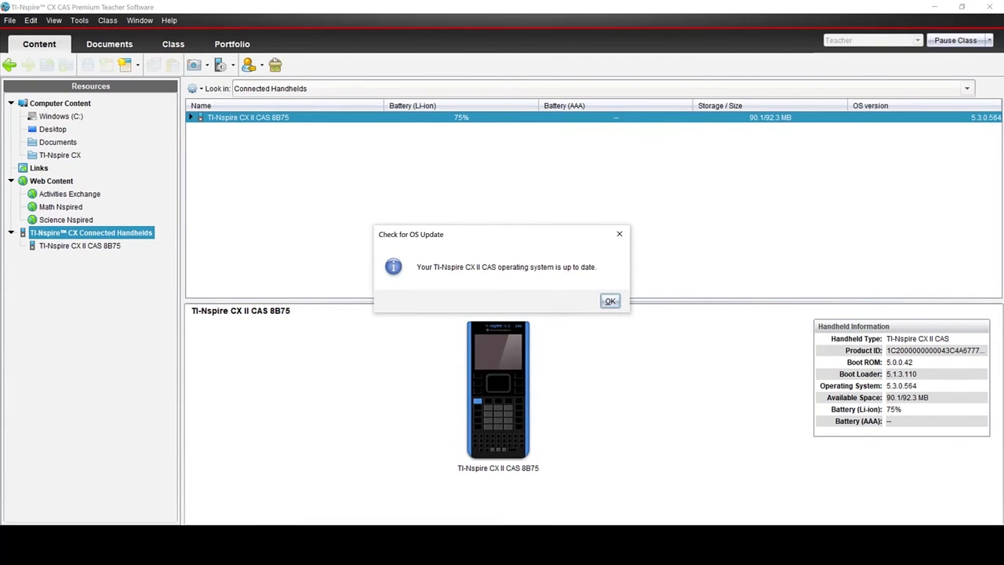